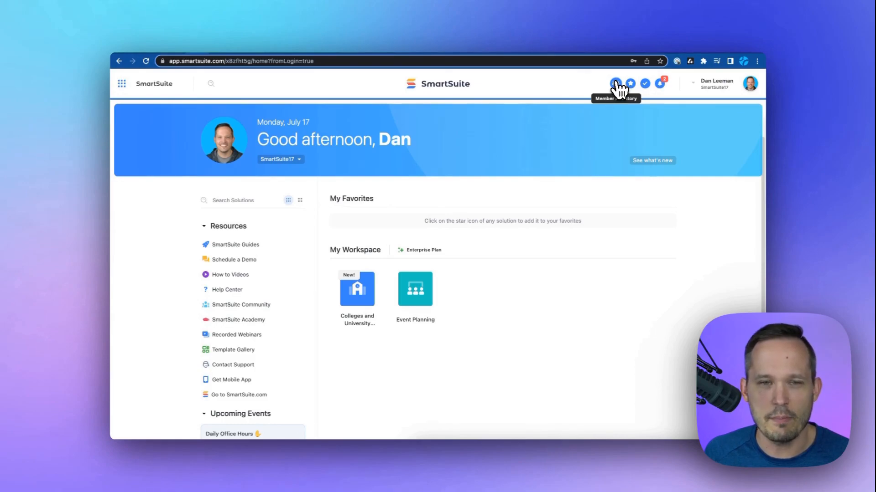
# Show the Member Directory of all 65 workspace members from the top bar
pyautogui.click(615, 83)
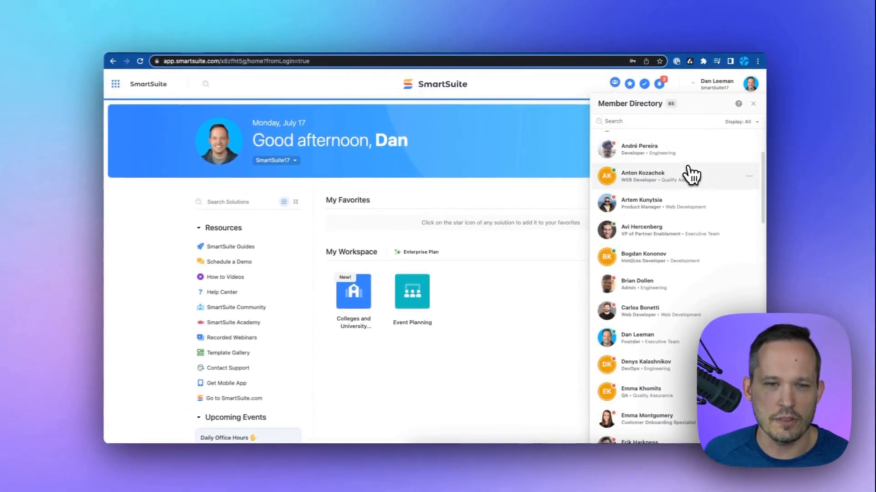
pyautogui.scroll(3)
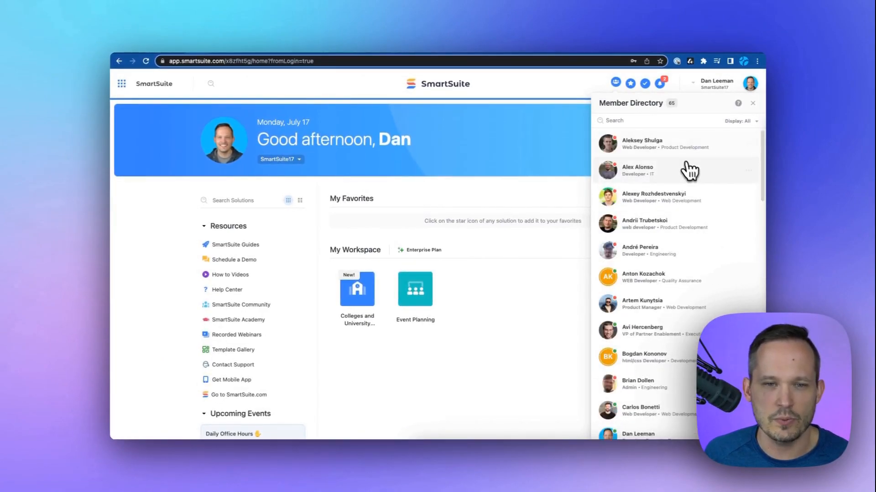
# View the first member's contact details, then return to their profile details
pyautogui.click(642, 143)
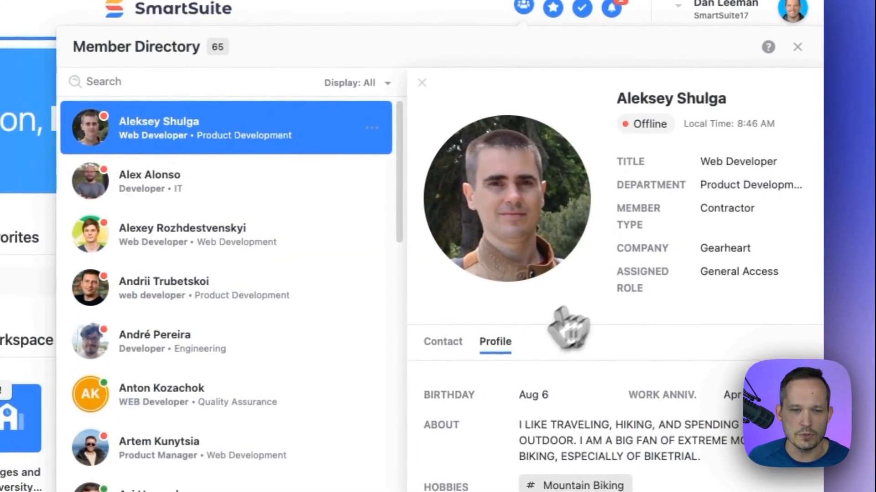
pyautogui.click(442, 341)
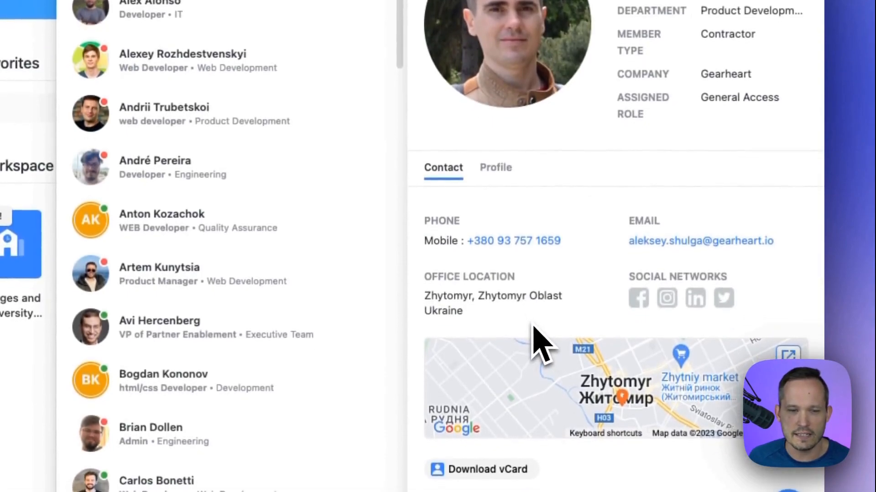
pyautogui.click(495, 167)
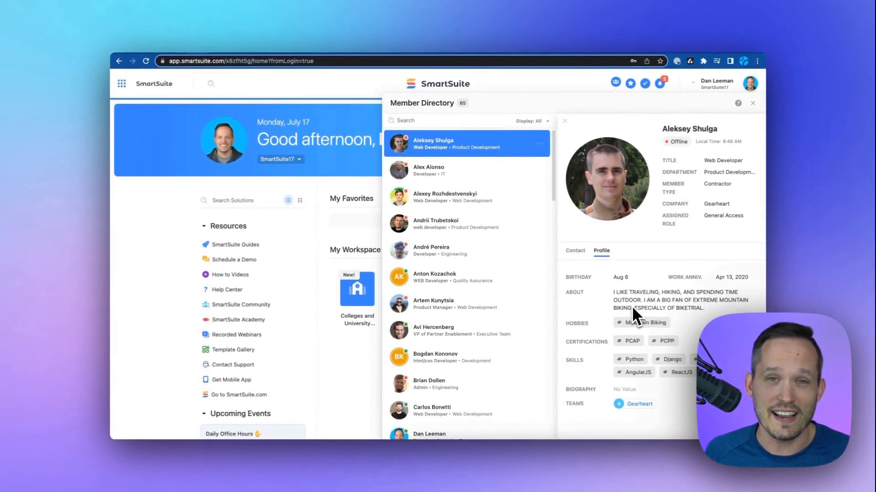
pyautogui.moveTo(637, 313)
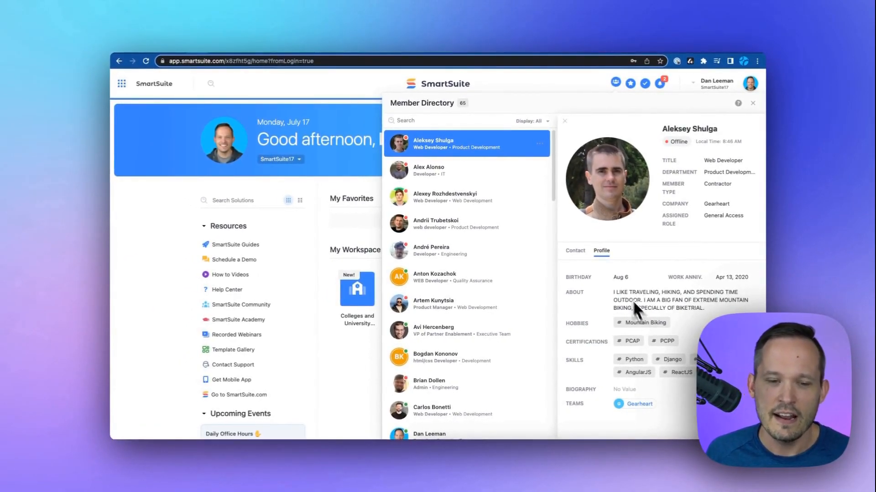
pyautogui.moveTo(621, 290)
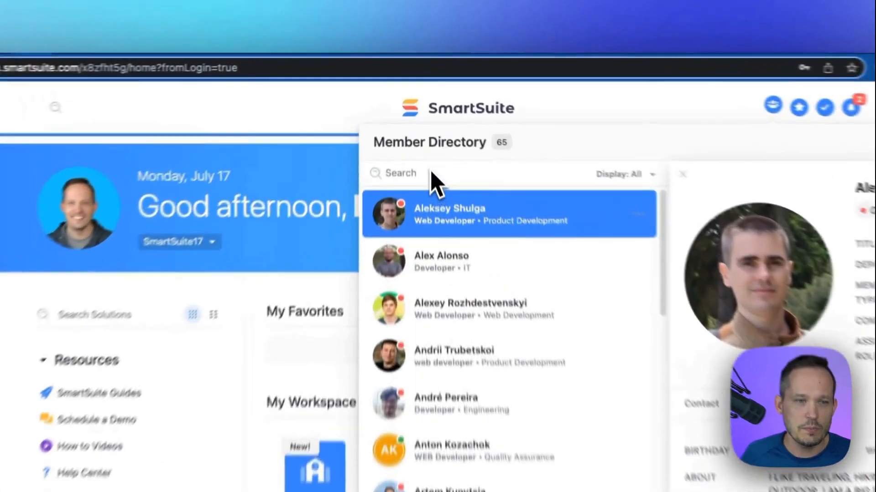
# Search the directory for 'Python', then for 'Django'
pyautogui.write('Python')
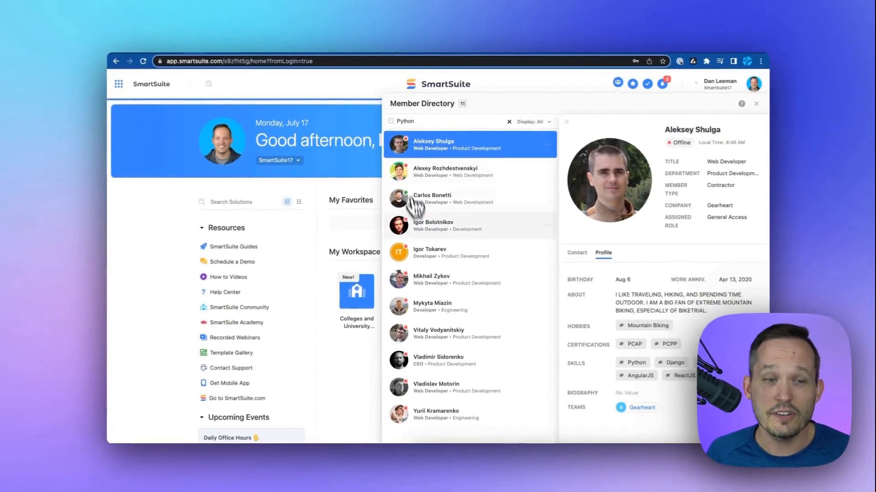
pyautogui.moveTo(471, 326)
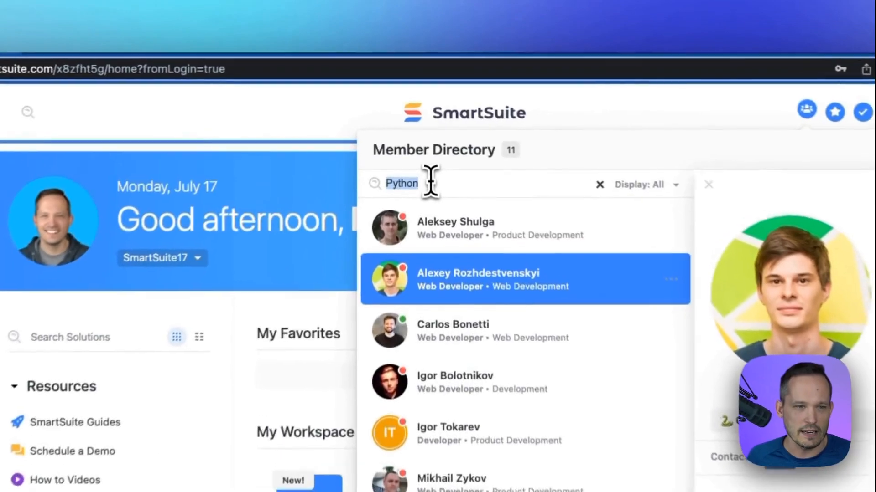
pyautogui.write('Django')
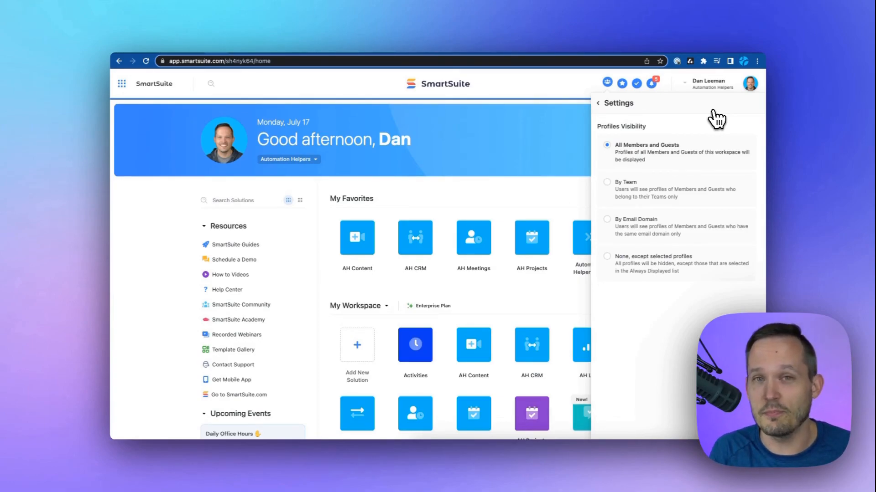
pyautogui.moveTo(717, 158)
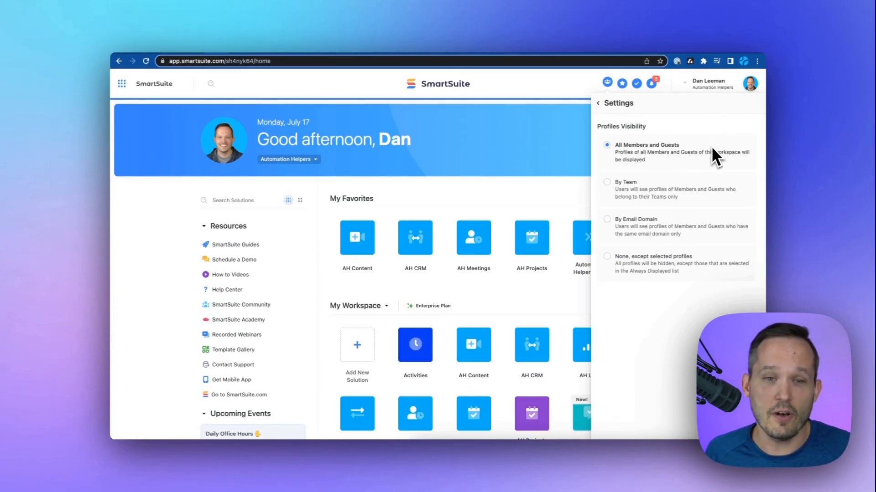
pyautogui.moveTo(702, 163)
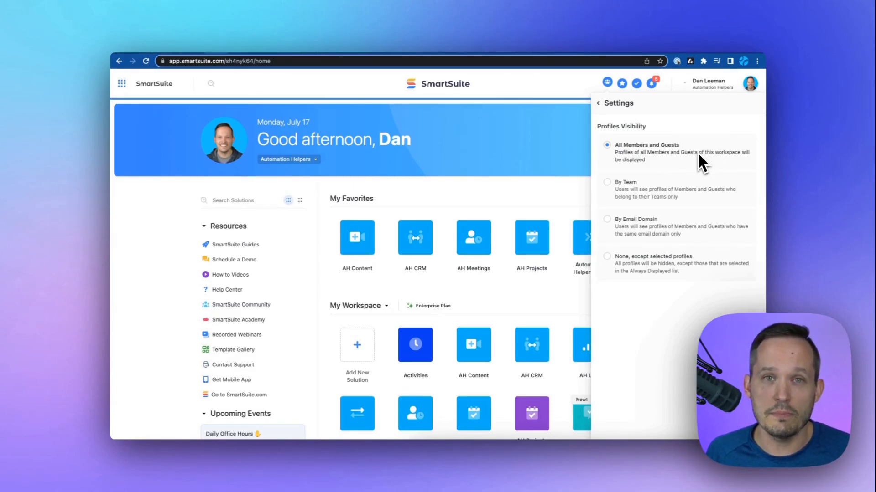
pyautogui.moveTo(678, 193)
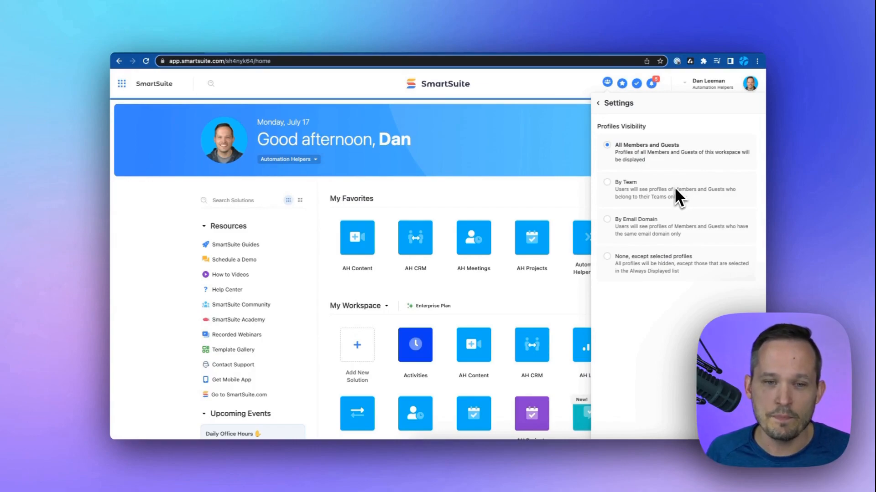
pyautogui.moveTo(687, 237)
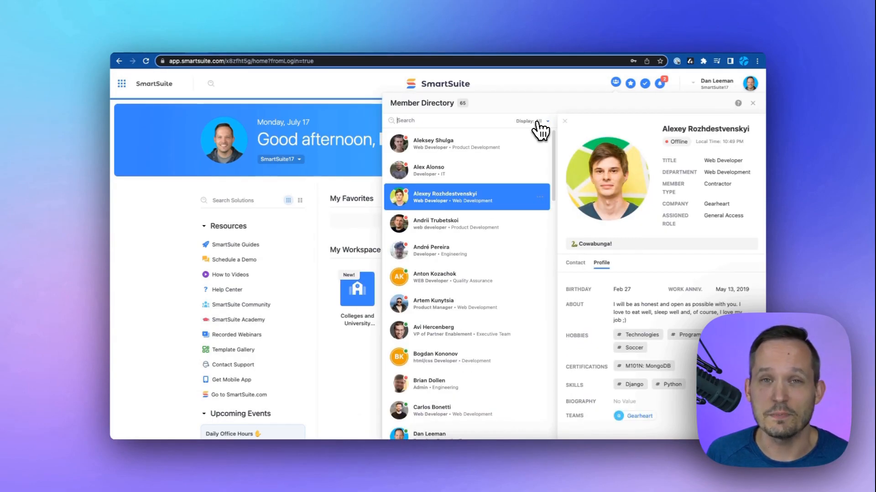
# Group members by Birthday, then by Work Anniversary via the Display dropdown
pyautogui.click(531, 122)
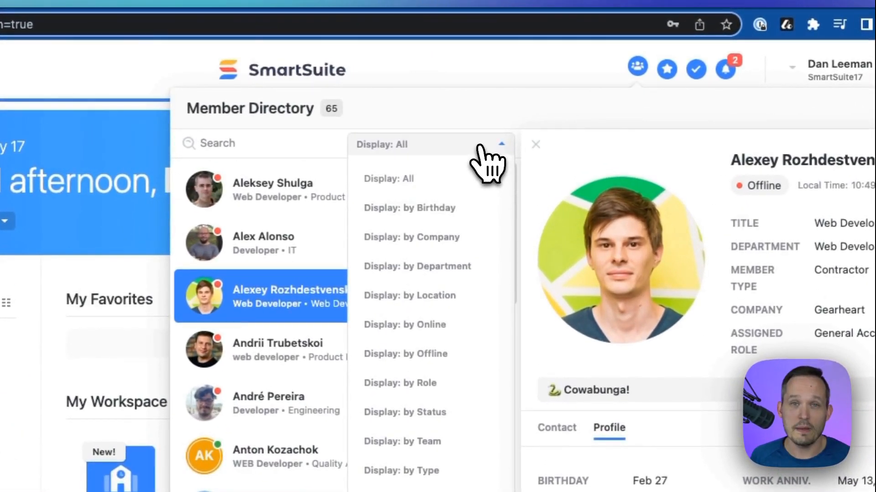
pyautogui.click(409, 208)
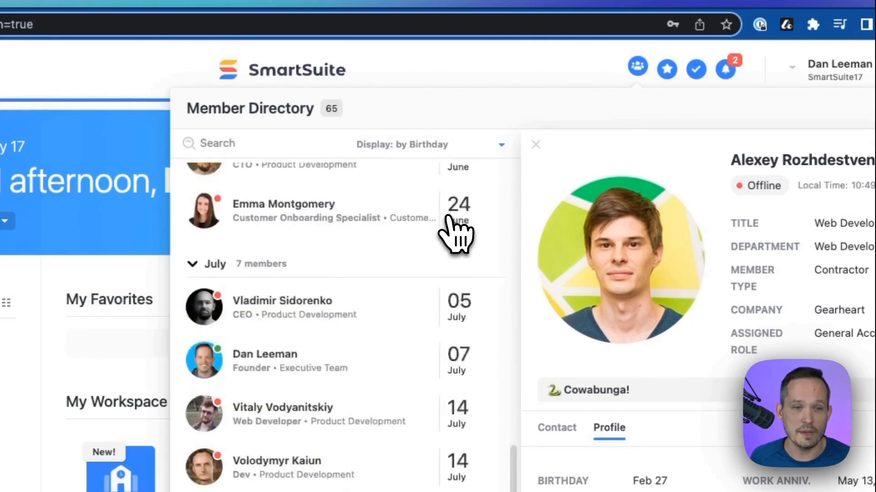
pyautogui.scroll(-3)
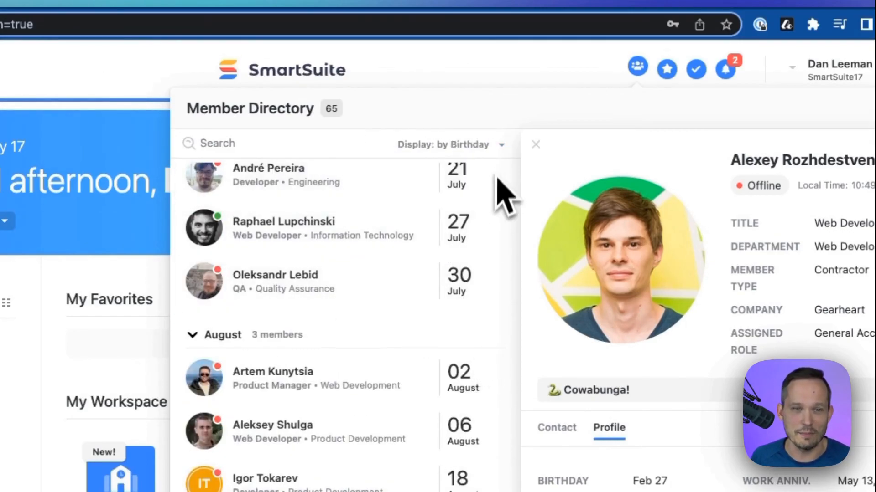
pyautogui.click(449, 145)
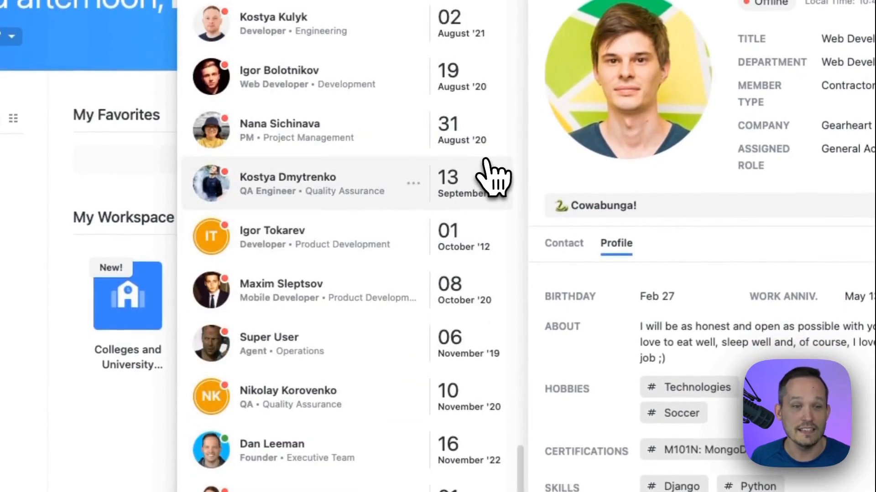
pyautogui.click(441, 129)
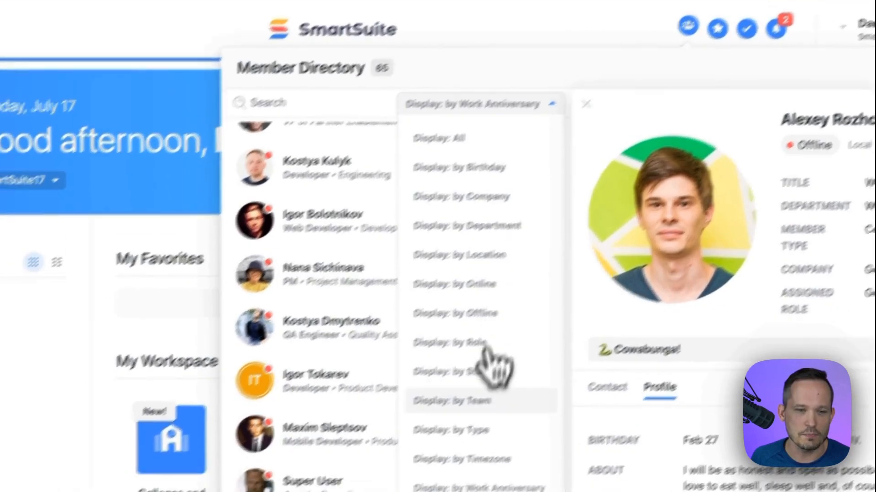
# Group the member list by Team and browse the team groups
pyautogui.click(451, 401)
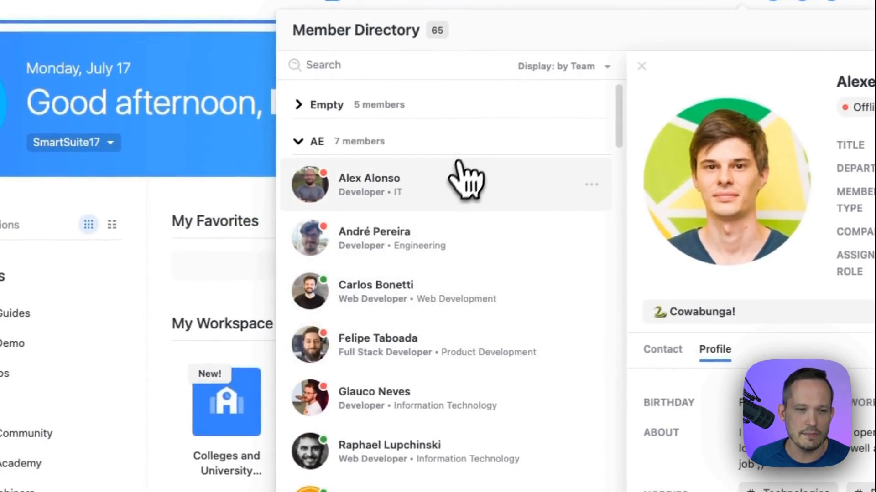
pyautogui.scroll(-3)
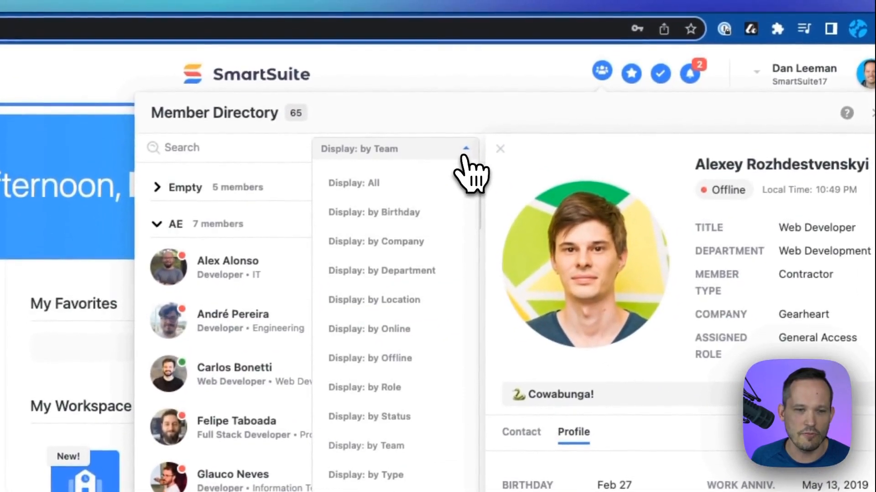
pyautogui.moveTo(467, 179)
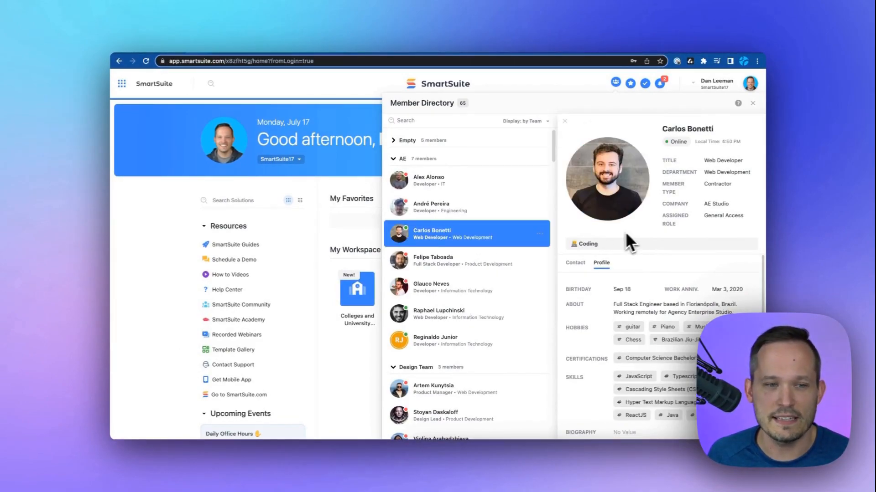
pyautogui.moveTo(411, 243)
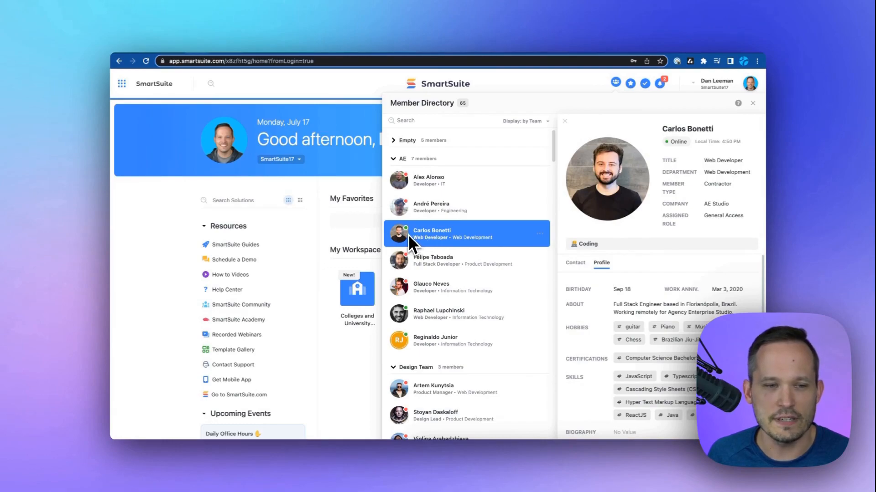